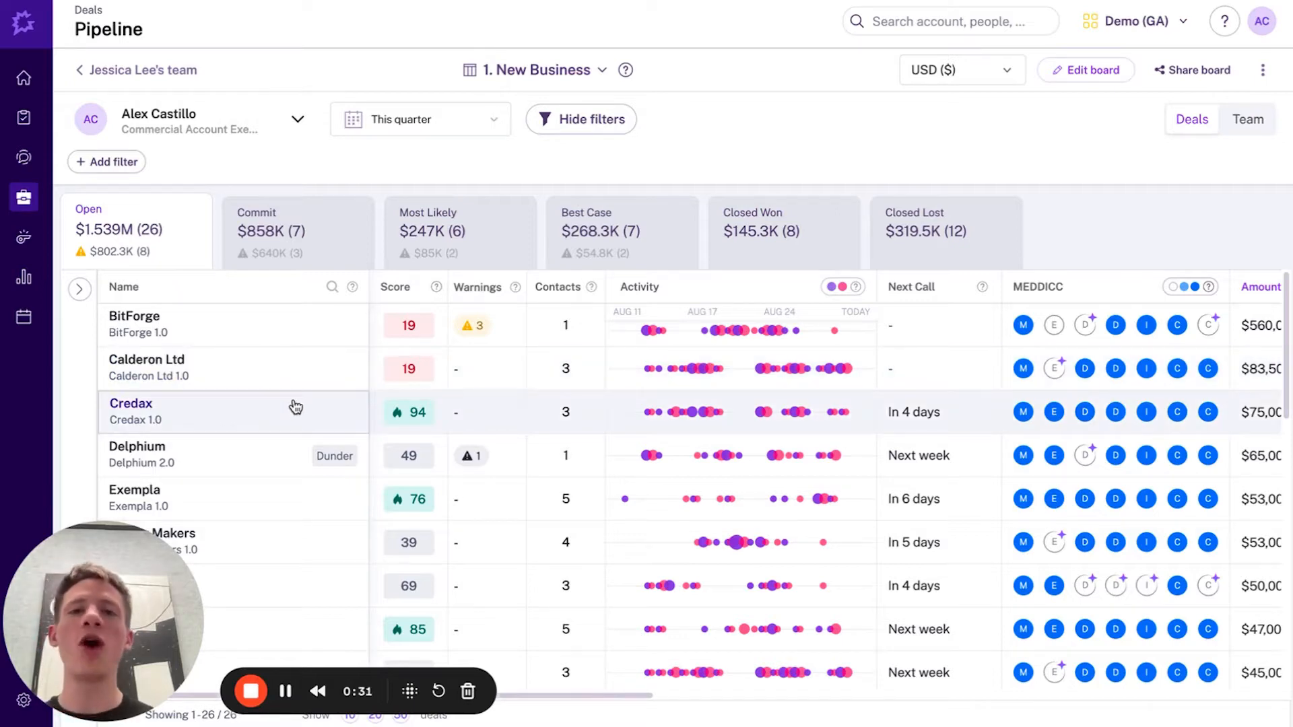
mouse_move(295, 407)
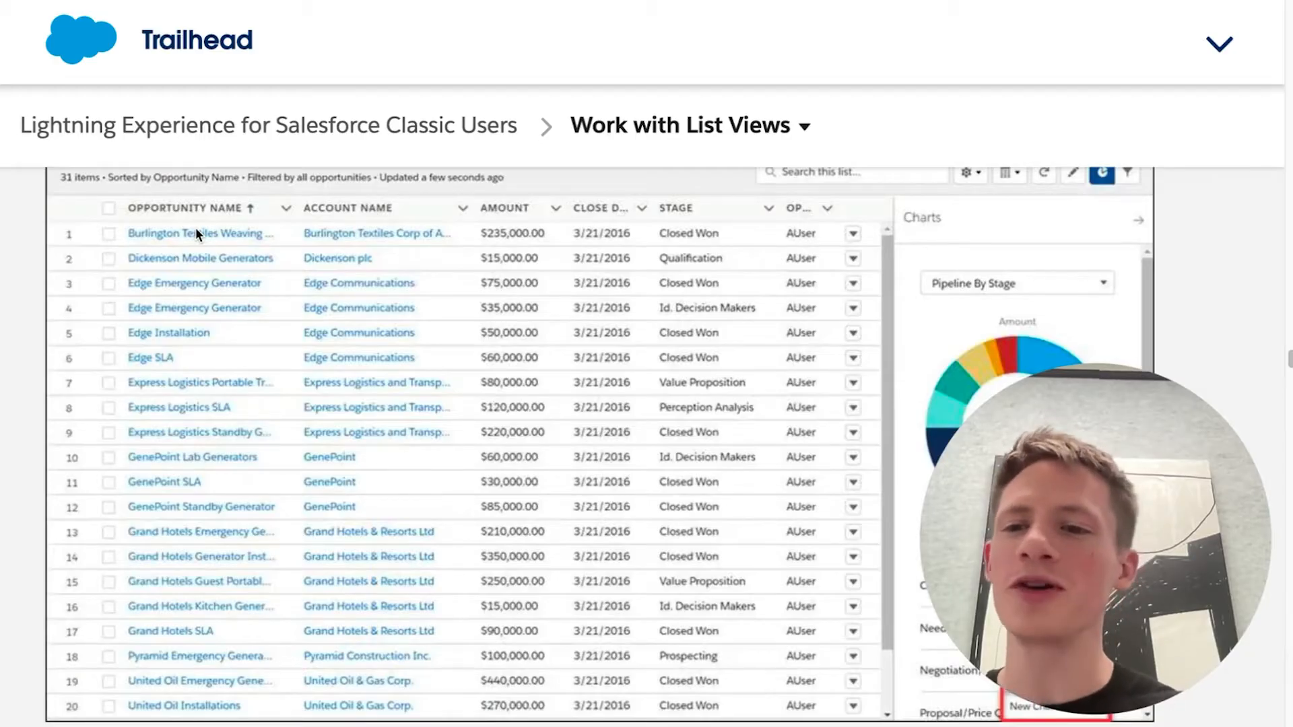
mouse_move(286, 299)
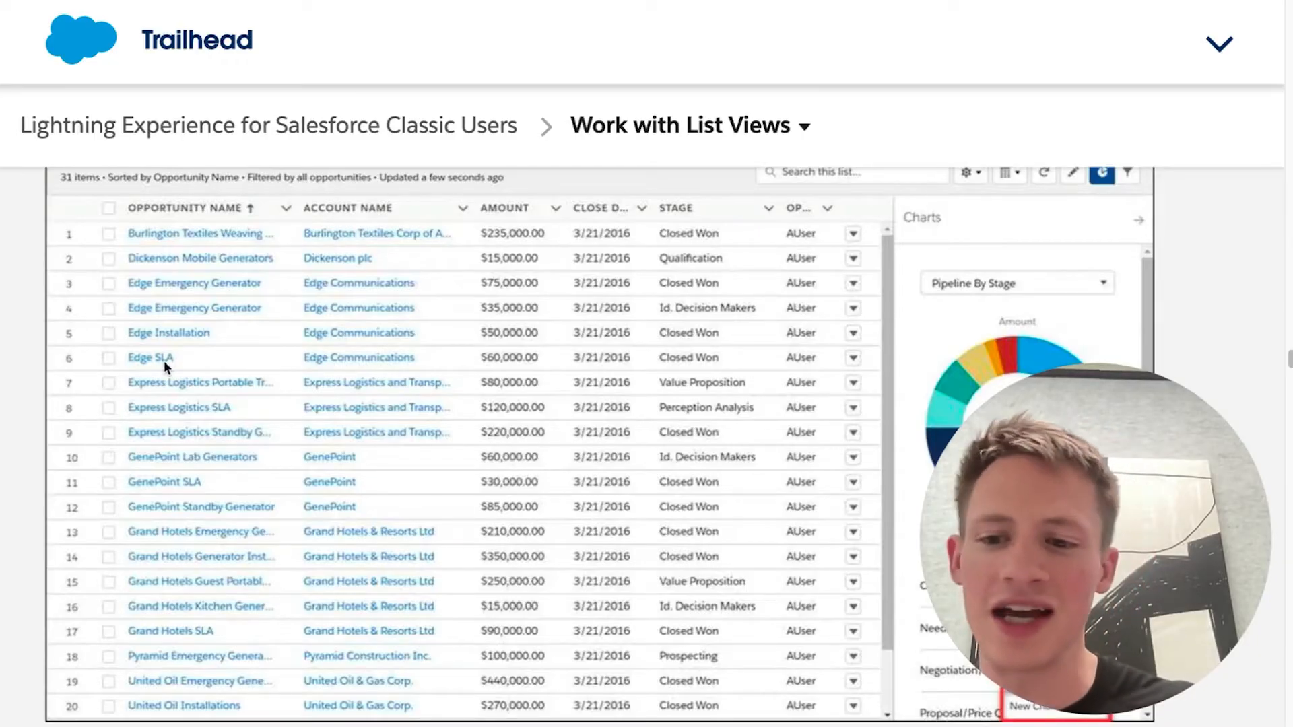
mouse_move(196, 644)
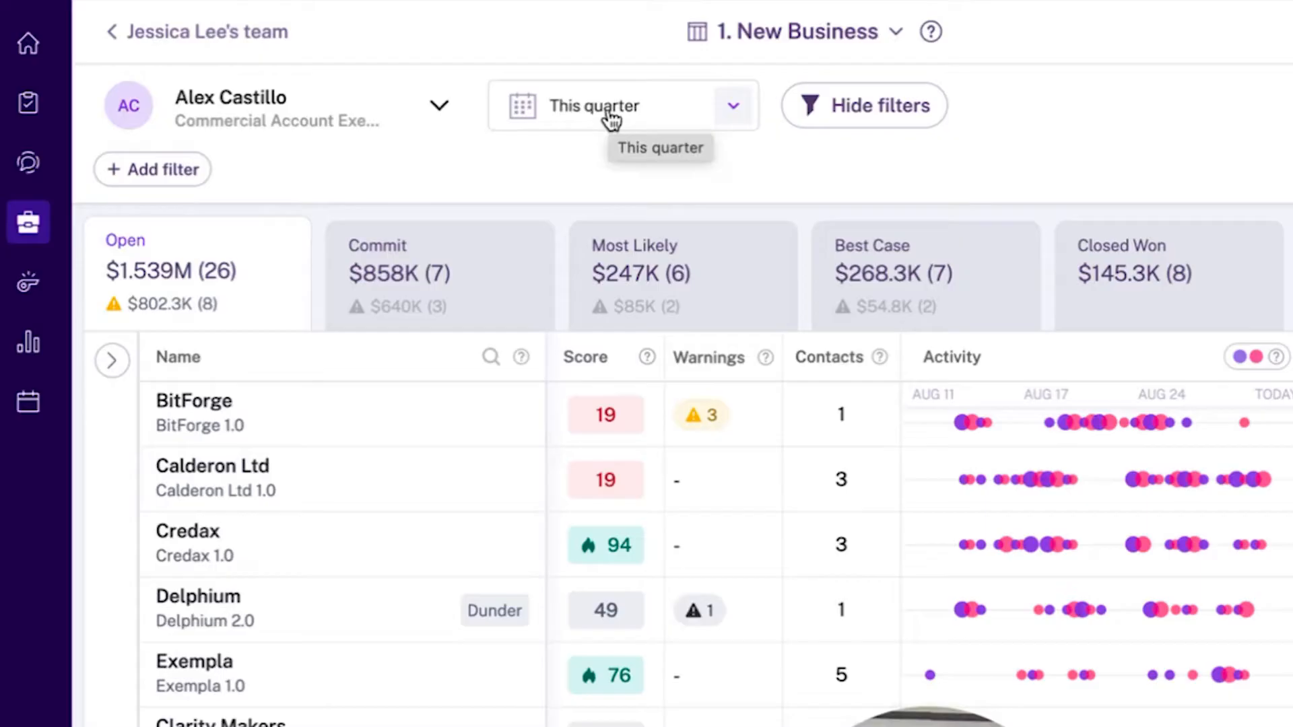
mouse_move(1190, 147)
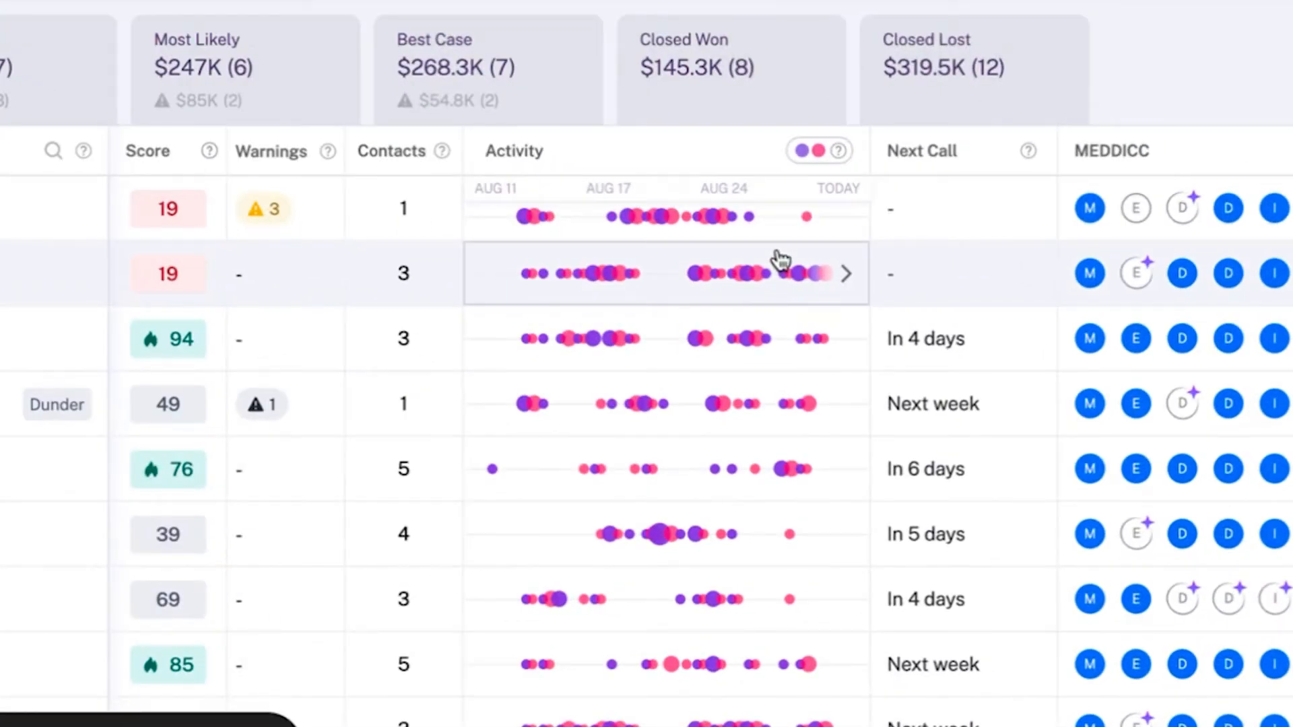
left_click(839, 150)
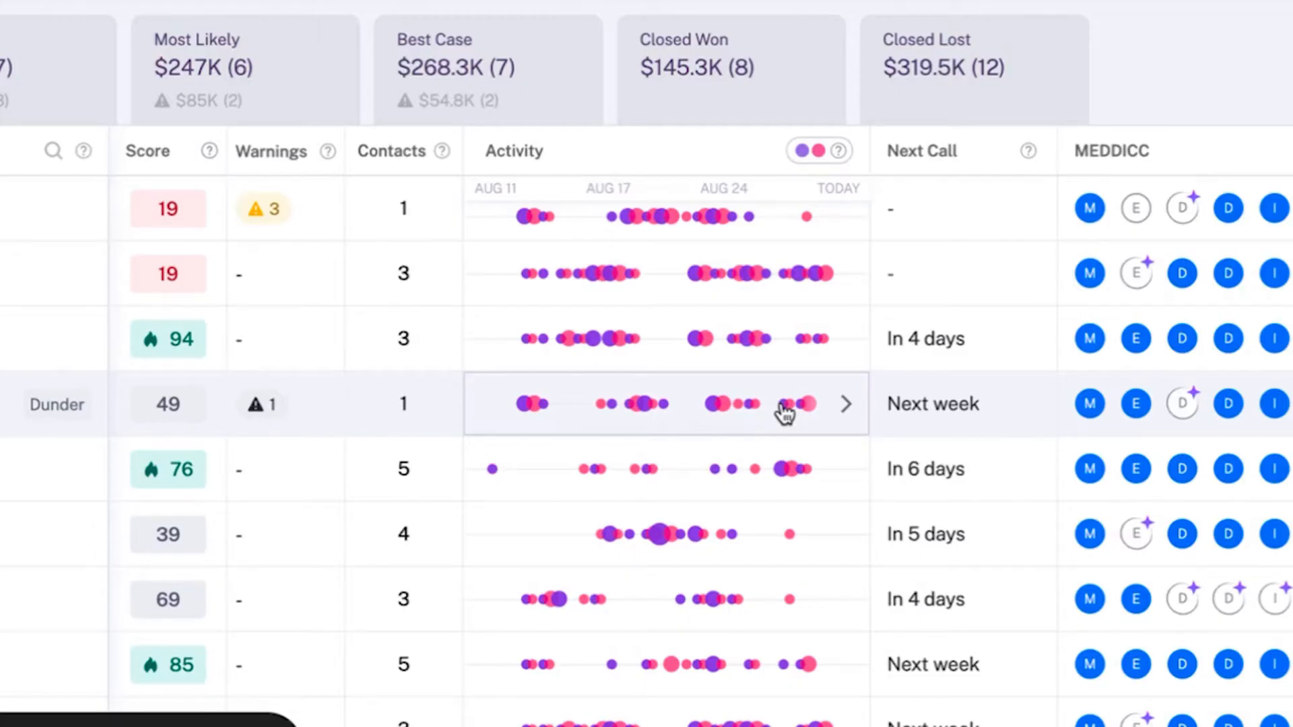
mouse_move(718, 289)
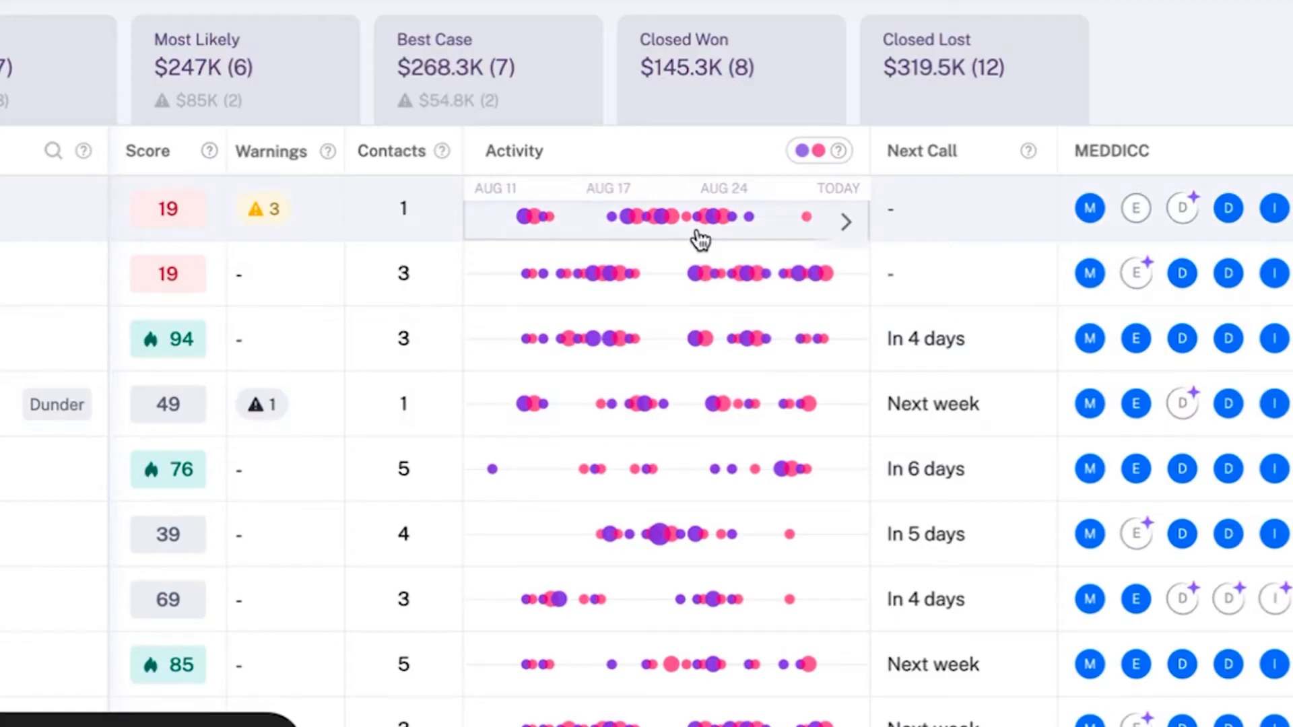
mouse_move(263, 207)
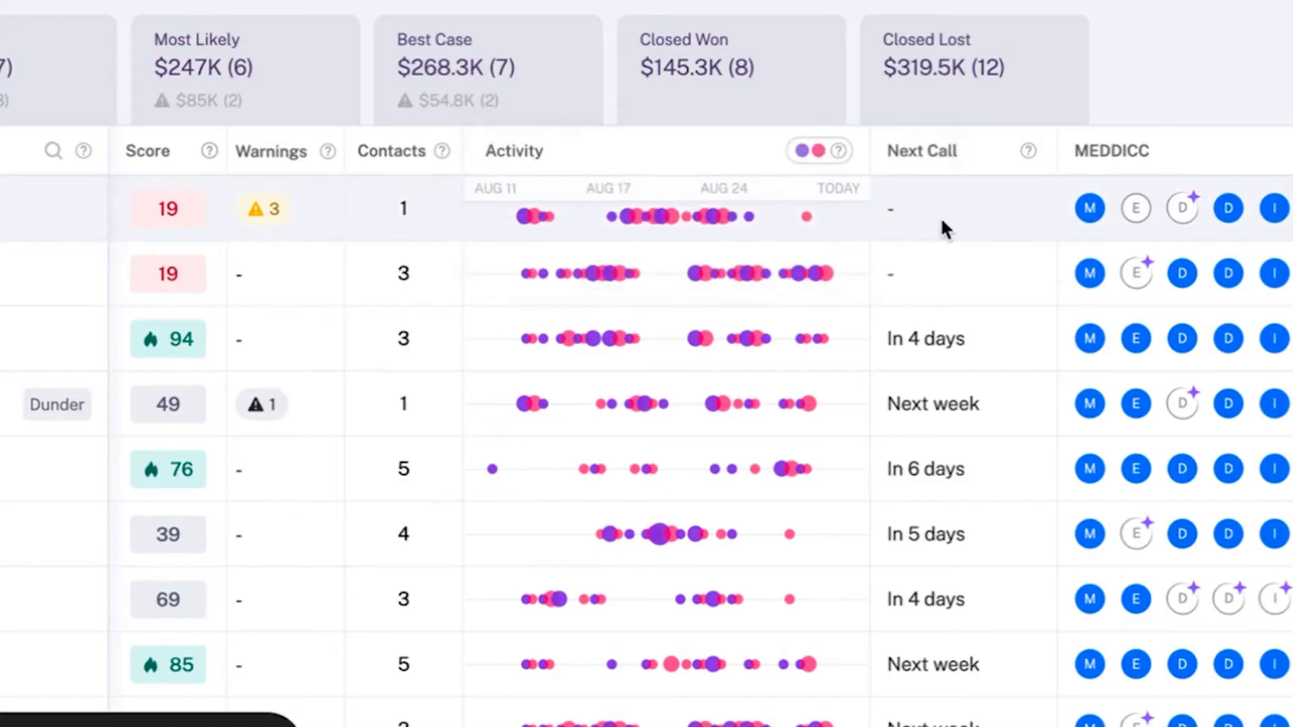
mouse_move(1027, 150)
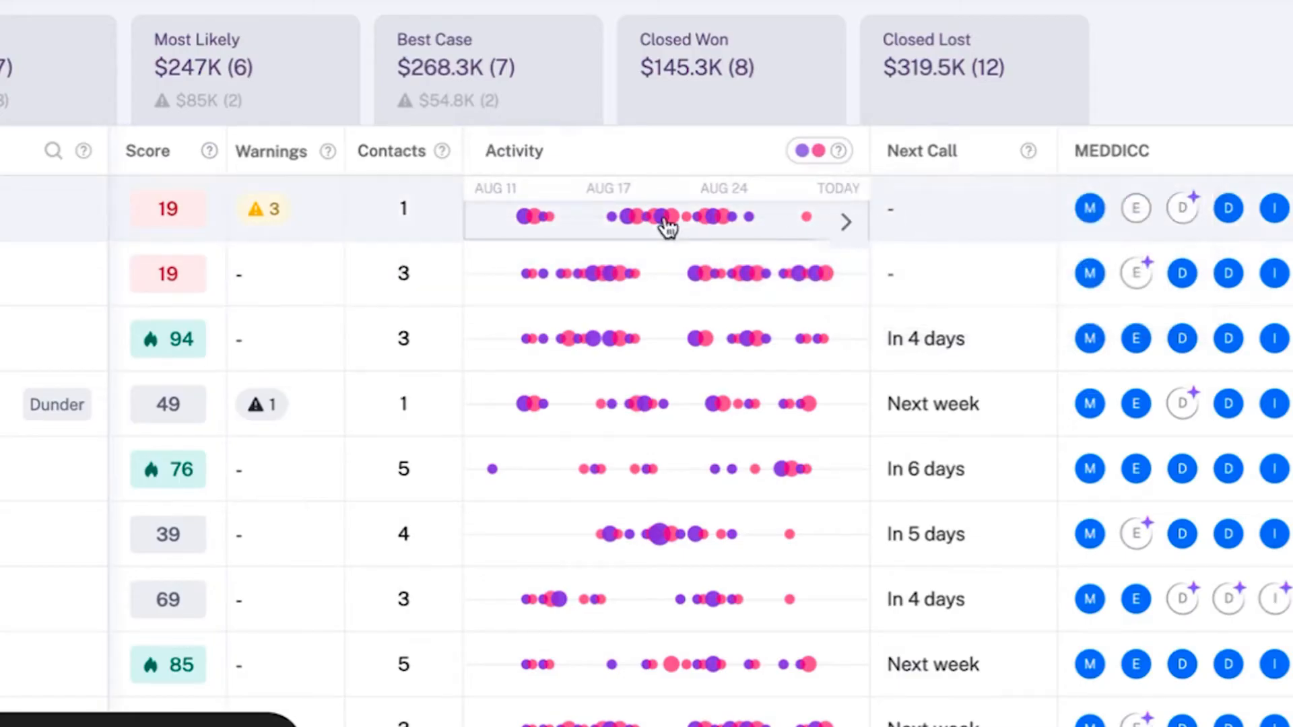
mouse_move(618, 224)
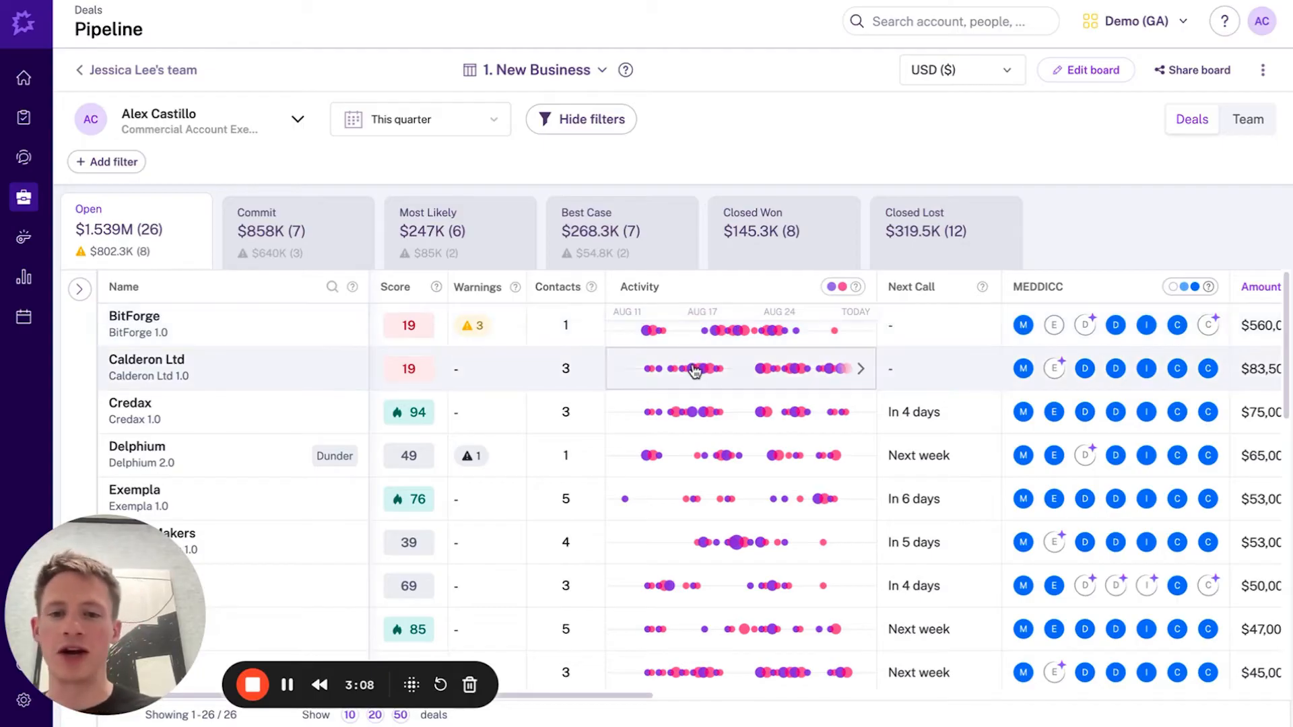
mouse_move(780, 369)
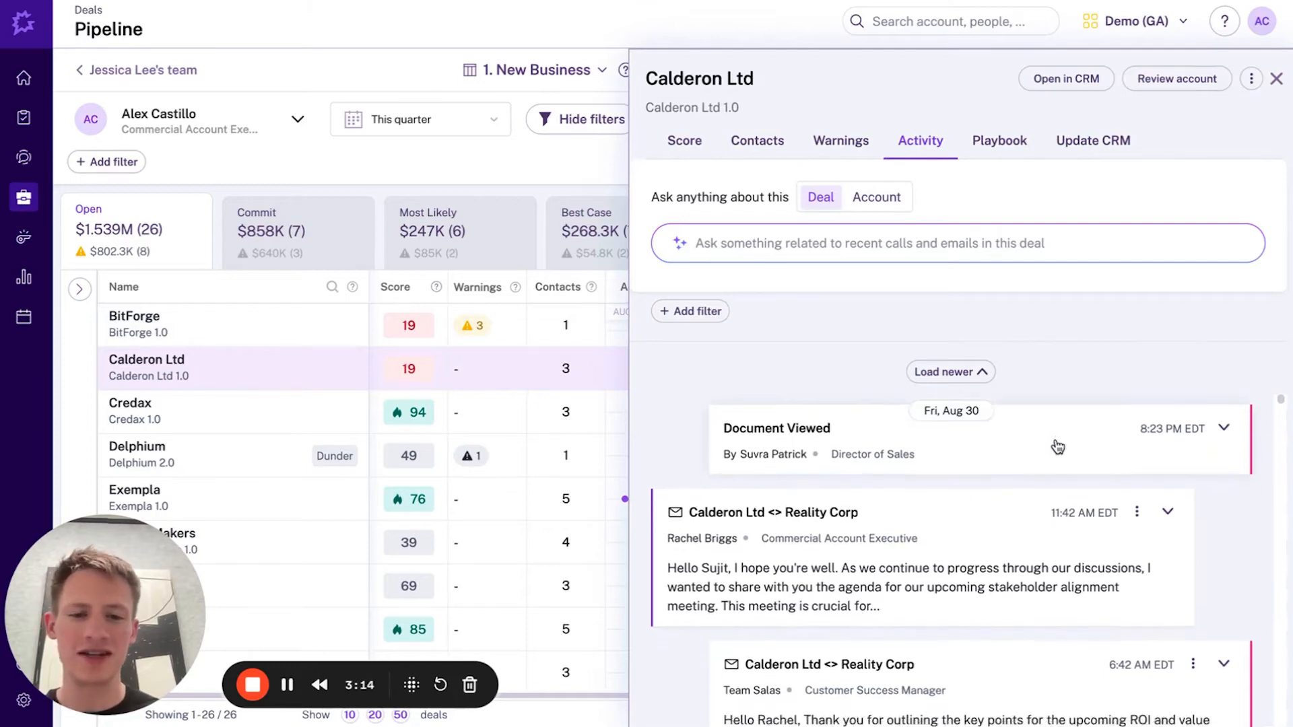
scroll("down", 3)
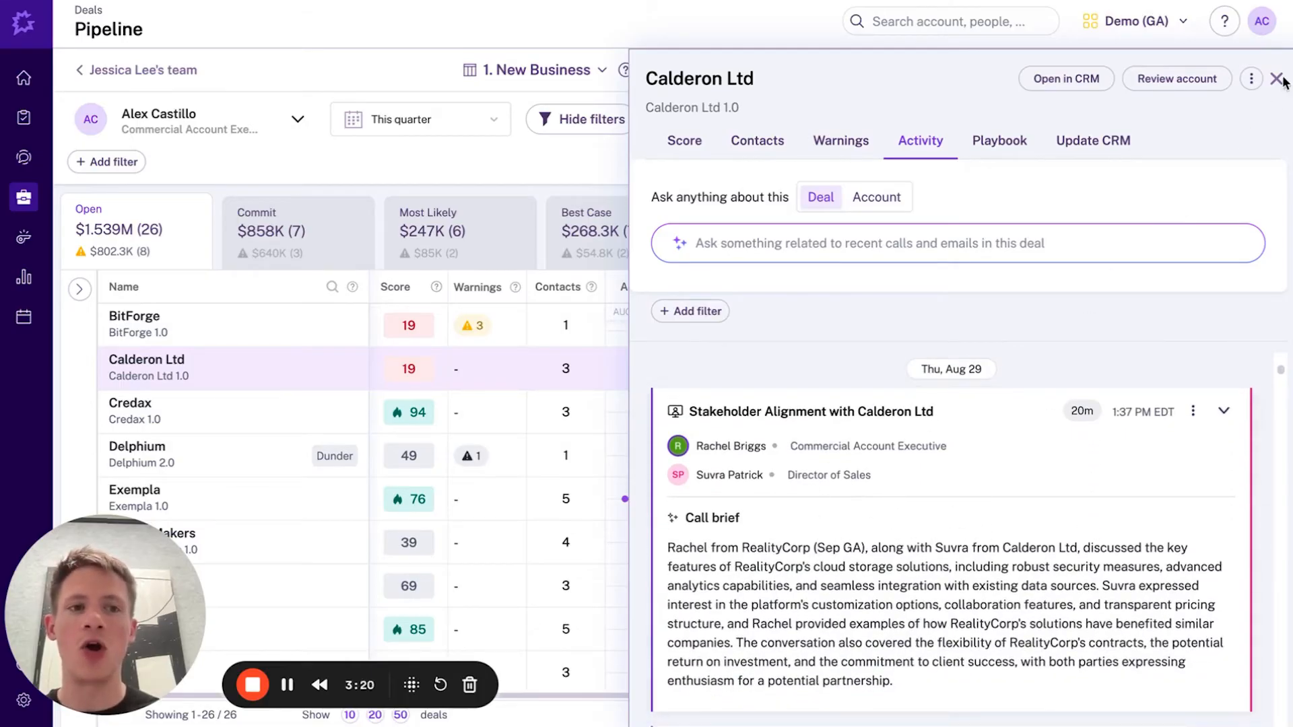
left_click(1281, 78)
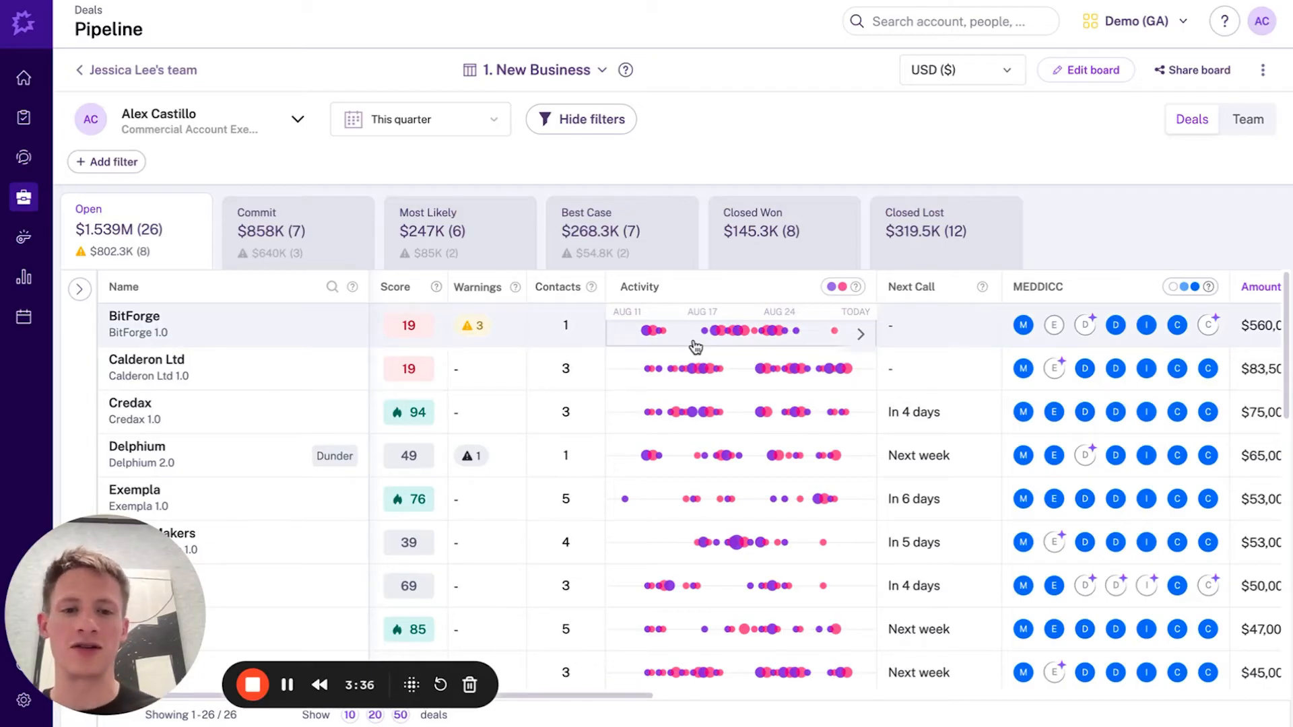
mouse_move(906, 377)
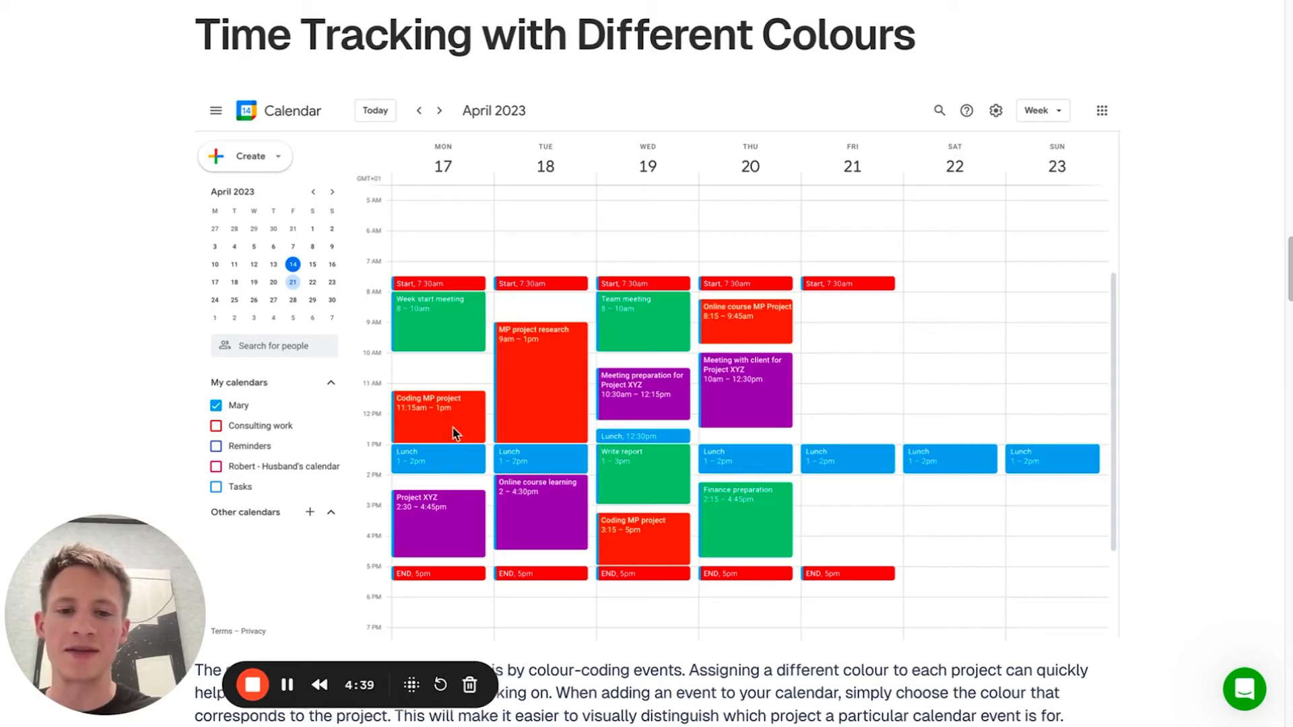
mouse_move(460, 365)
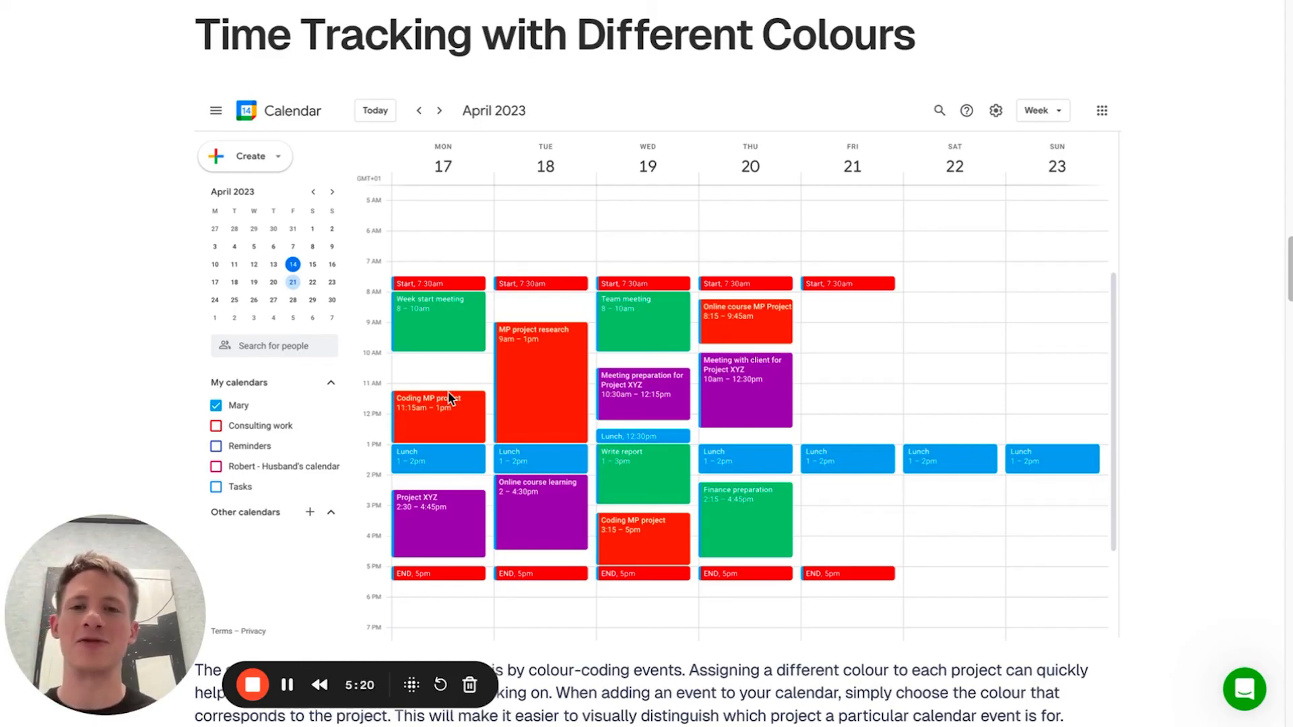
mouse_move(773, 380)
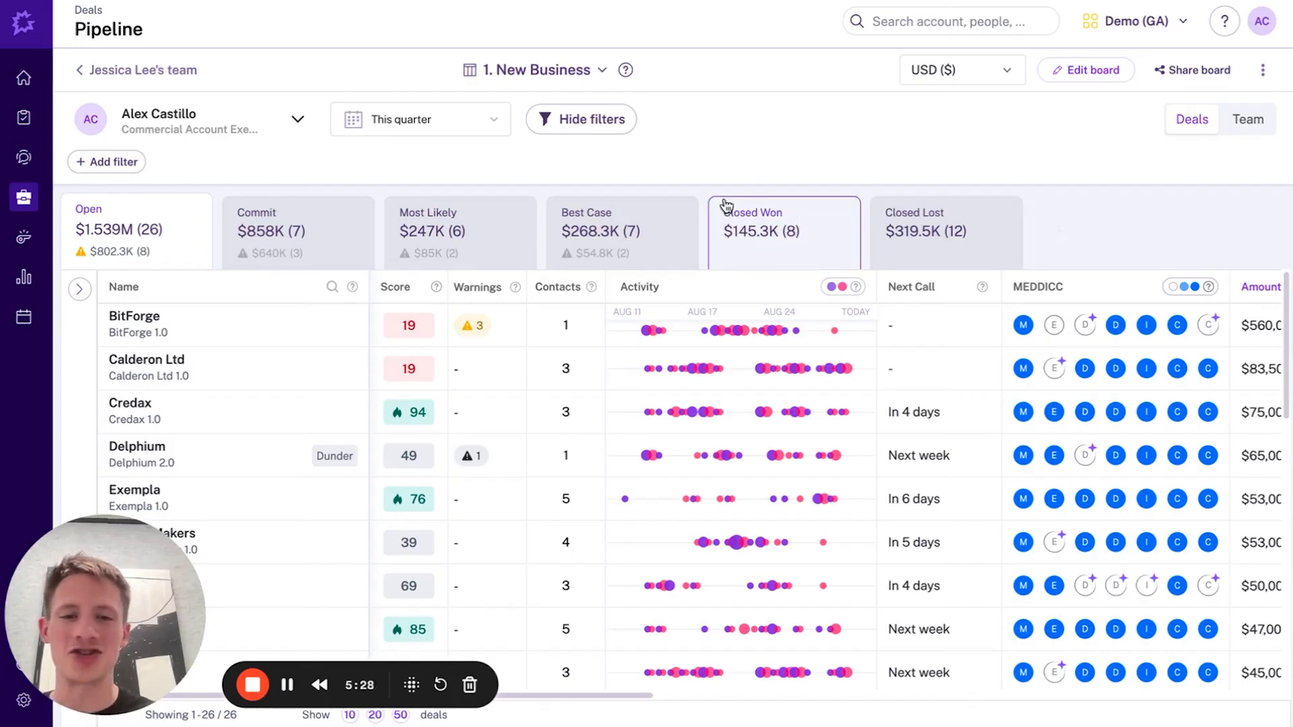
mouse_move(779, 309)
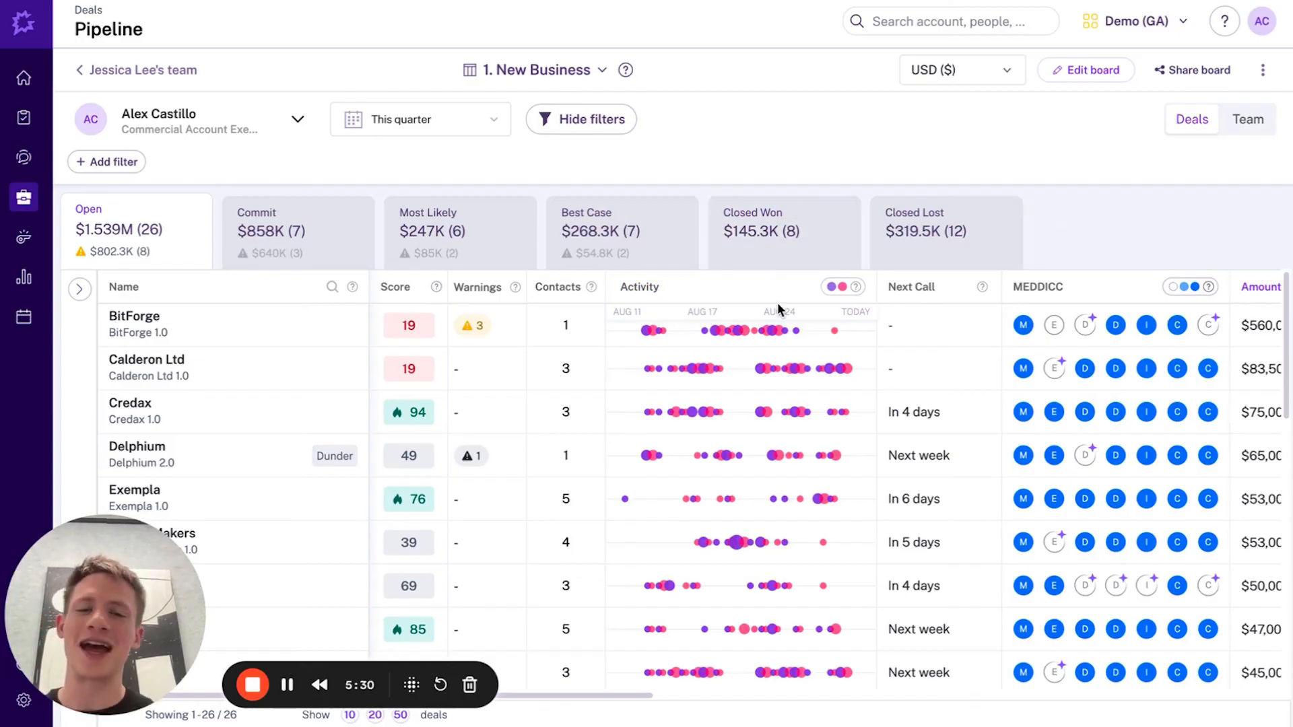